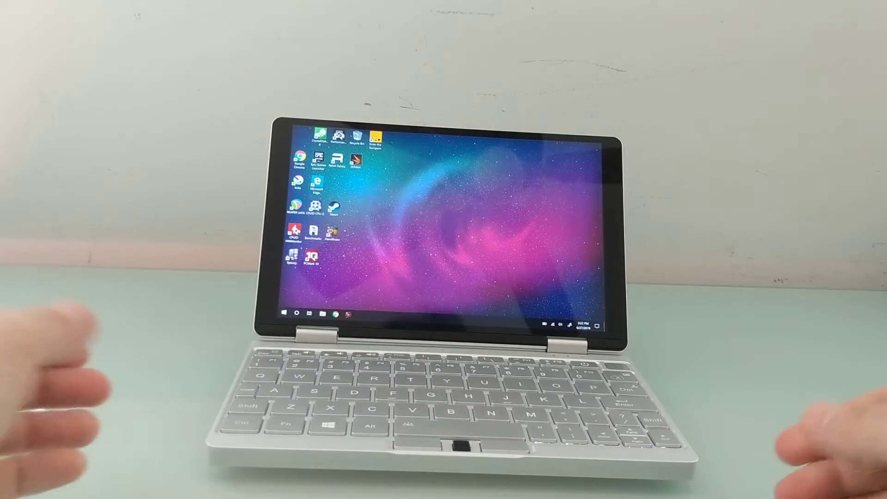
Step: Restart Windows 10 from the Start menu's Power options to boot the Ubuntu drive
click(285, 312)
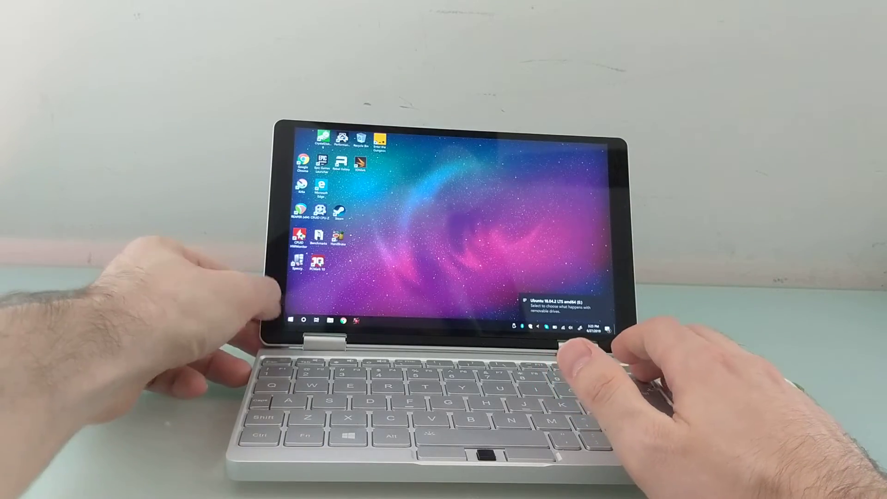
click(290, 319)
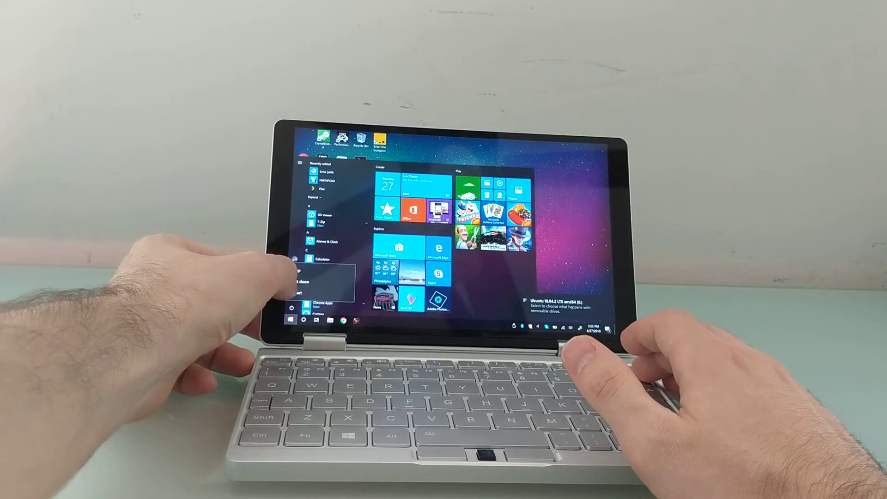
click(302, 285)
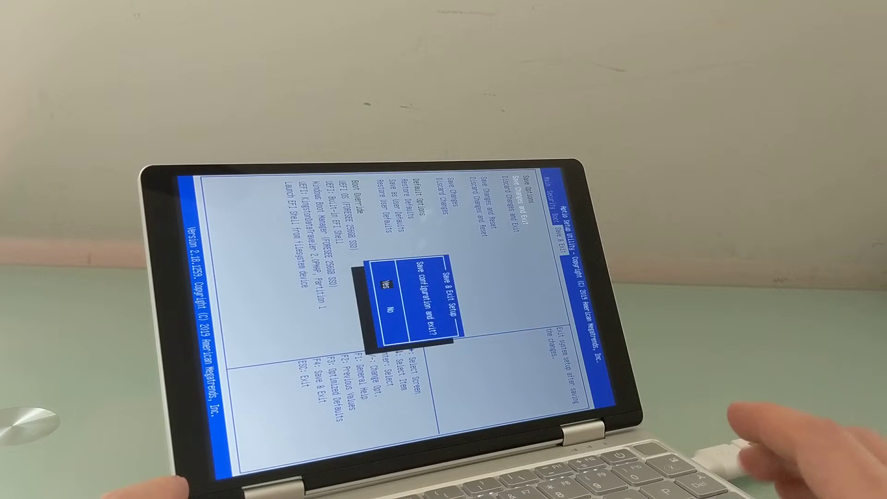
Step: Confirm Save Changes and Exit in the Aptio BIOS setup
key(enter)
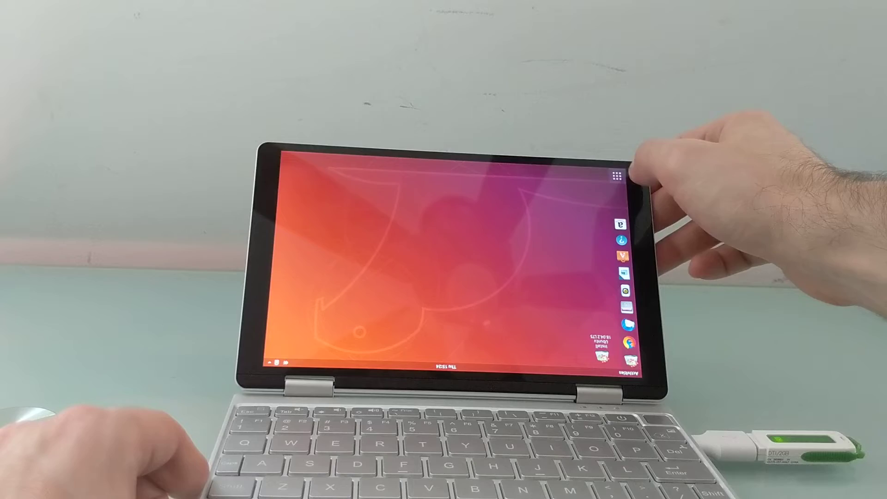
Step: Launch Terminal from Show Applications in the dock
click(617, 174)
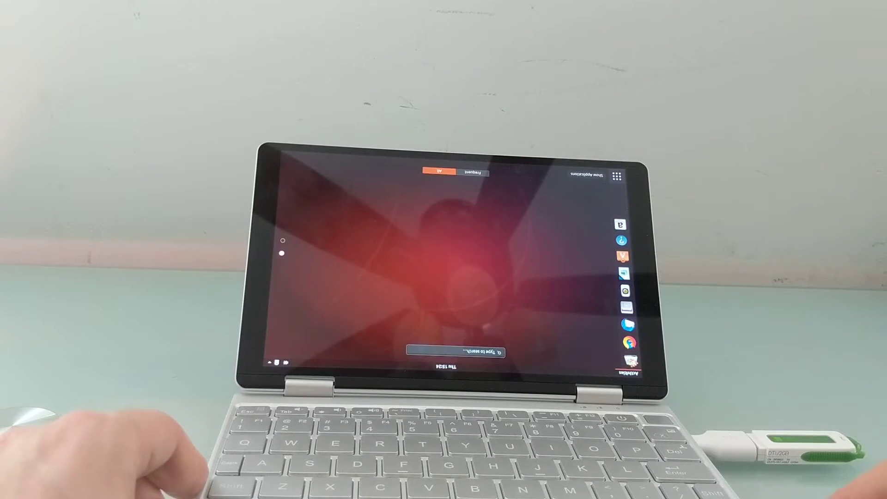
click(617, 176)
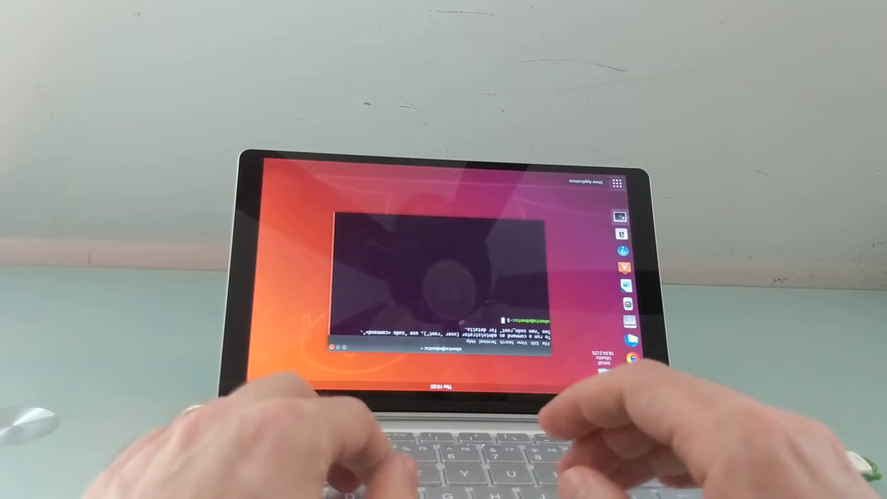
Step: Run xrandr with the rotate option to set the display to normal orientation
text(xrandr)
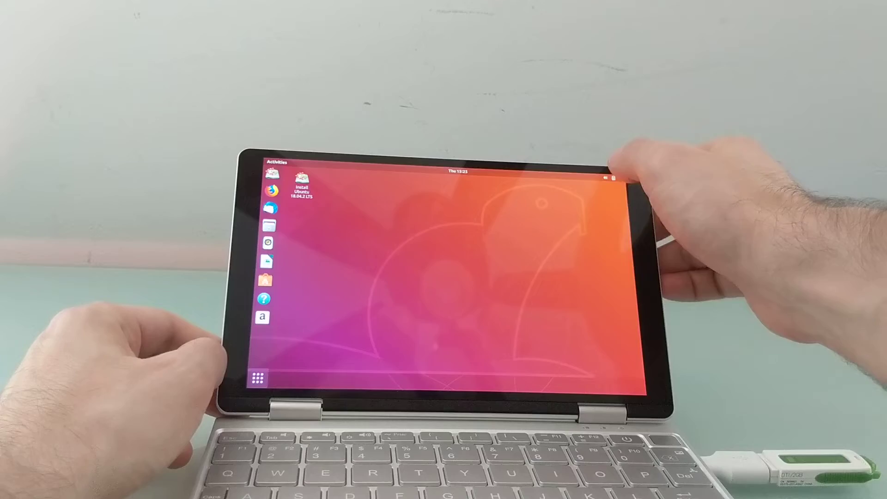
Step: Join the password-protected Wi-Fi network through the system menu's Select Network
click(611, 178)
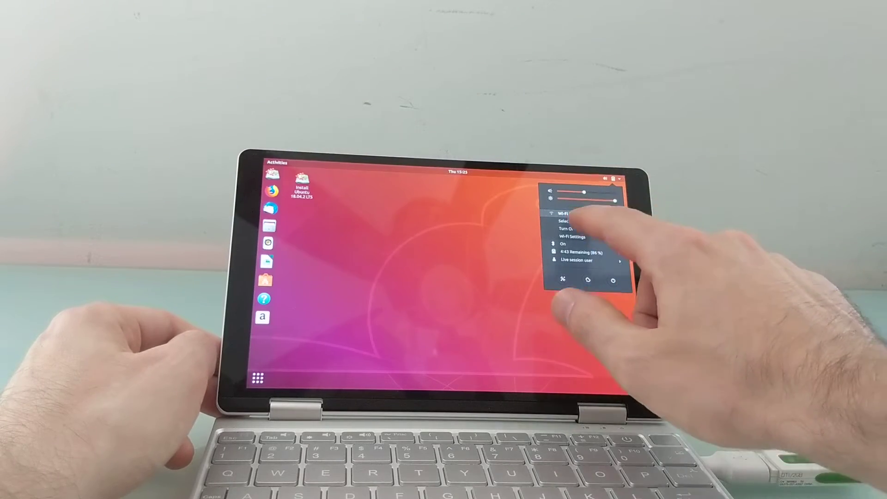
click(572, 220)
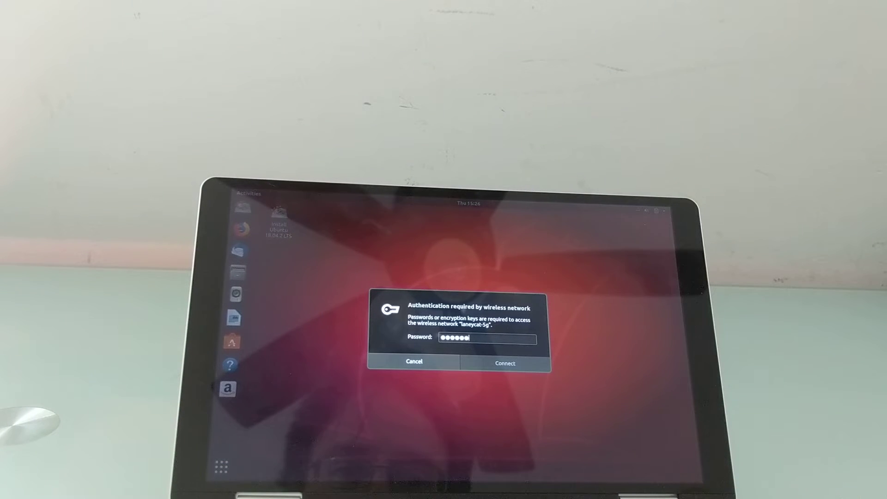
click(504, 362)
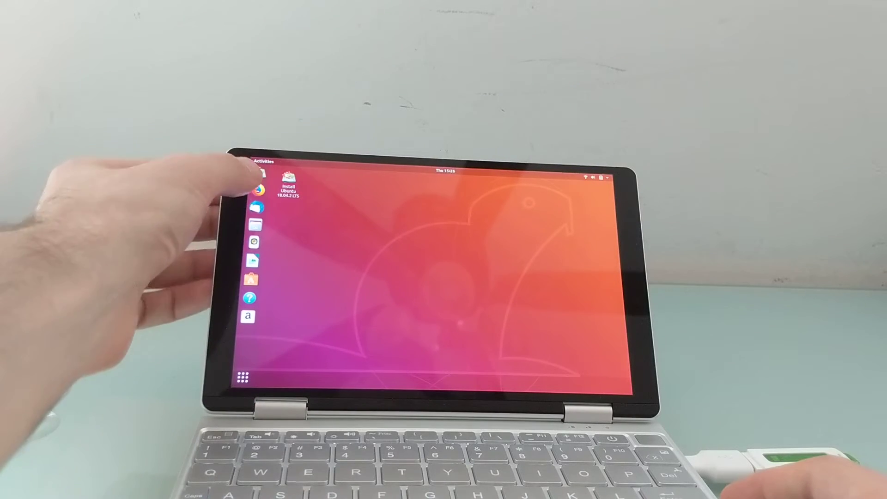
click(259, 190)
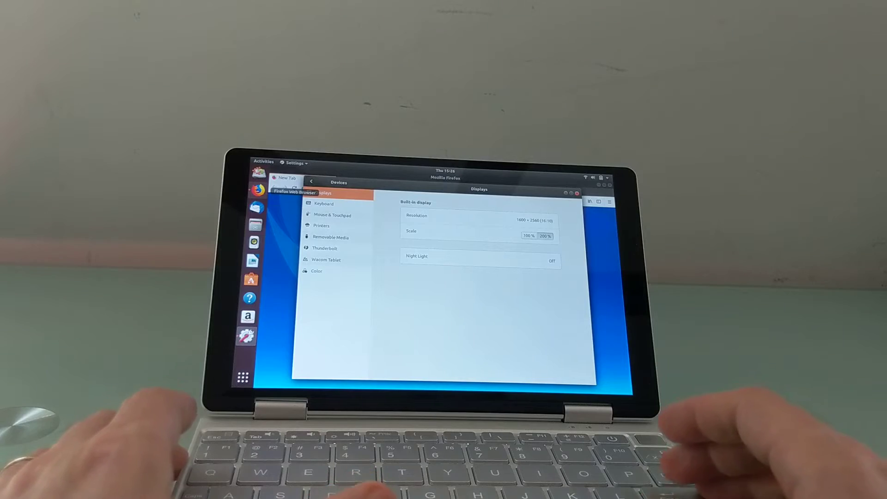
Step: Apply a 100% display scale in place of 200%
click(528, 235)
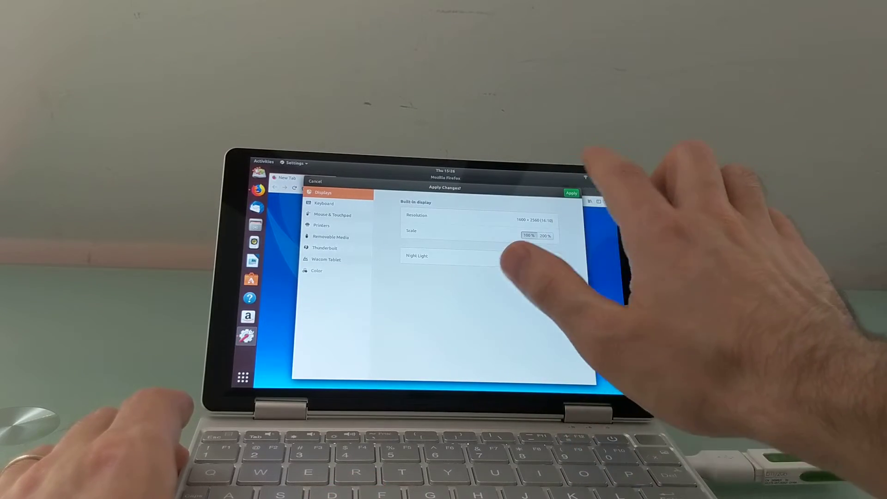
click(571, 193)
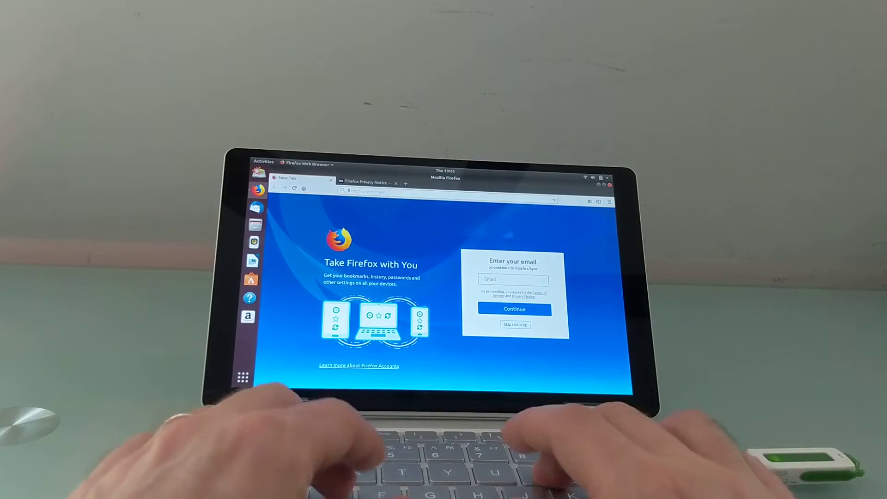
Step: Load liliputing.com and scroll through its articles
text(liliputing.com)
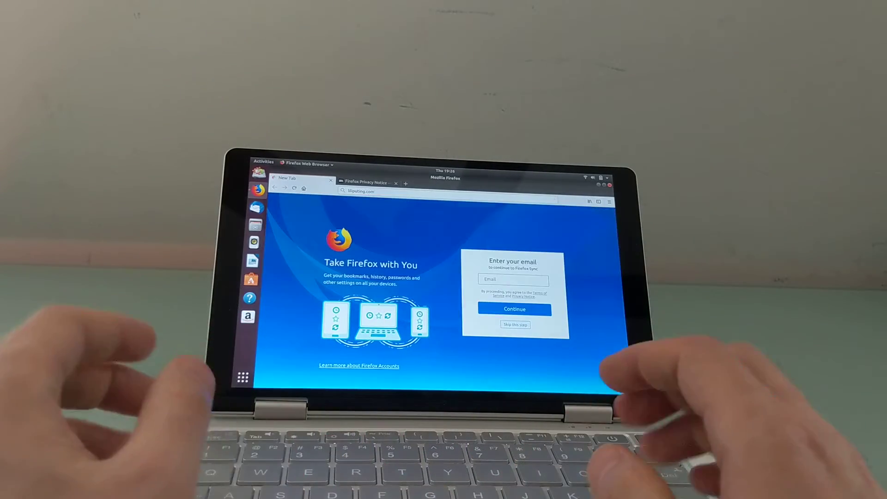
key(Return)
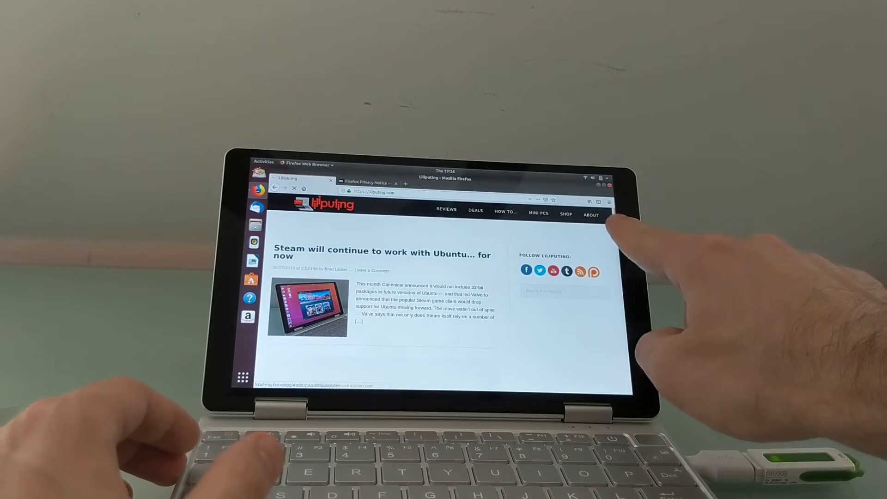
scroll(down, 3)
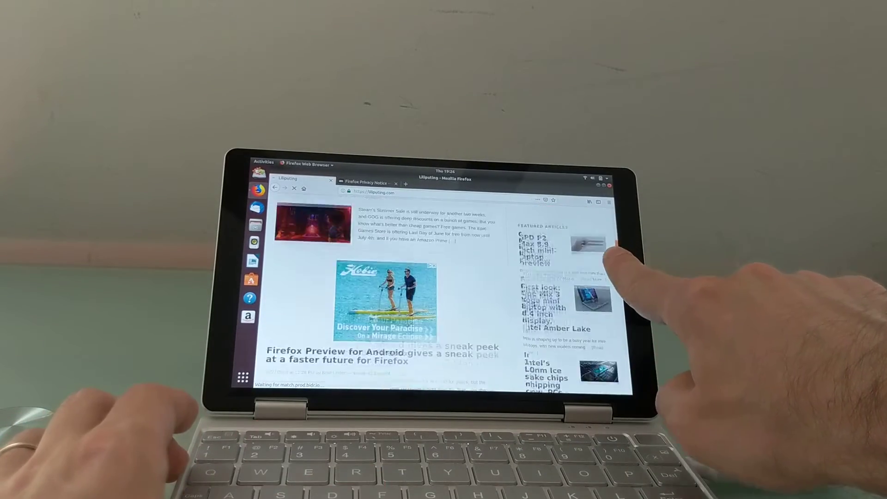
scroll(down, 3)
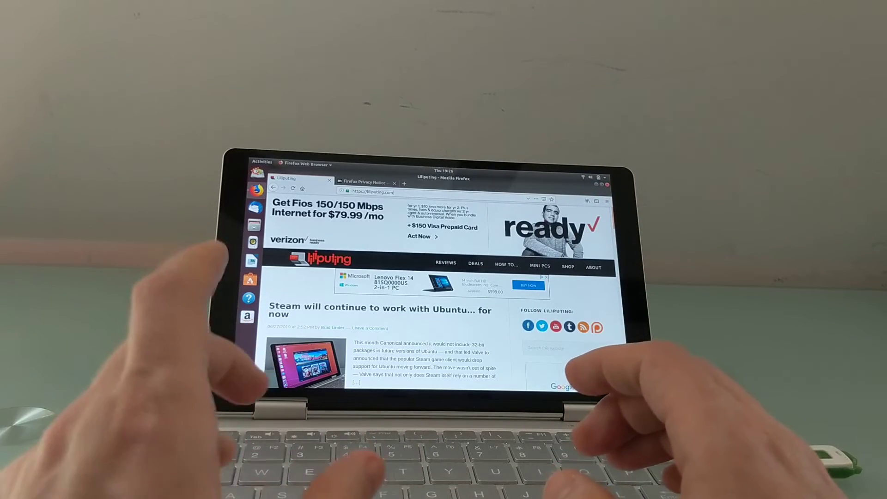
Step: Enter youtube.com in the Firefox address bar
text(youtube,)
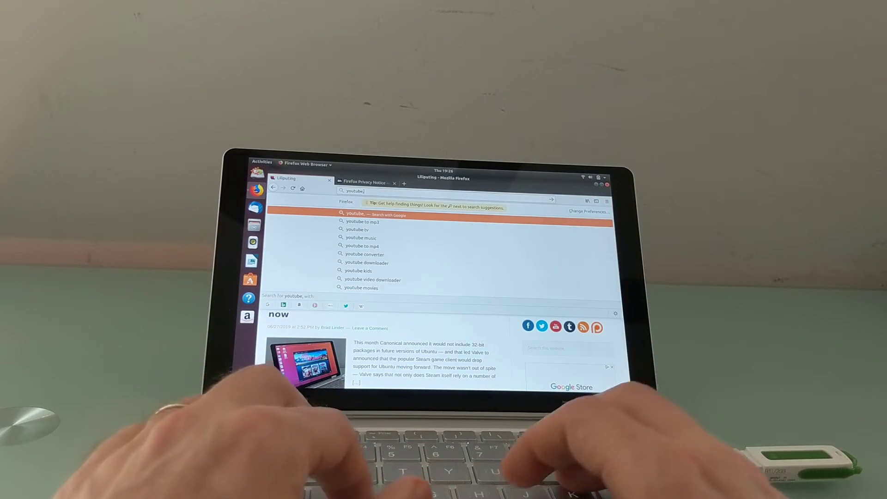
text(.com/watch?v=M9emPQIhNJs)
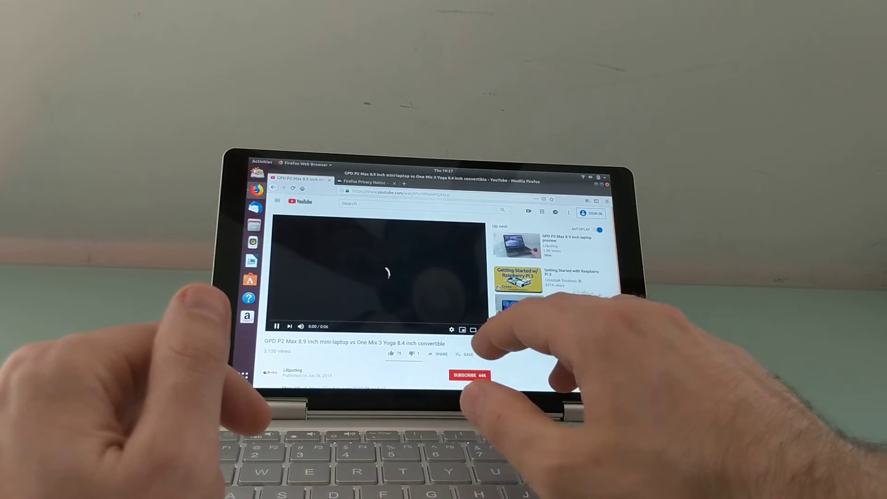
Step: Play the GPD P2 Max vs One Mix 3 Yoga video and use the player's right-click menu
click(473, 328)
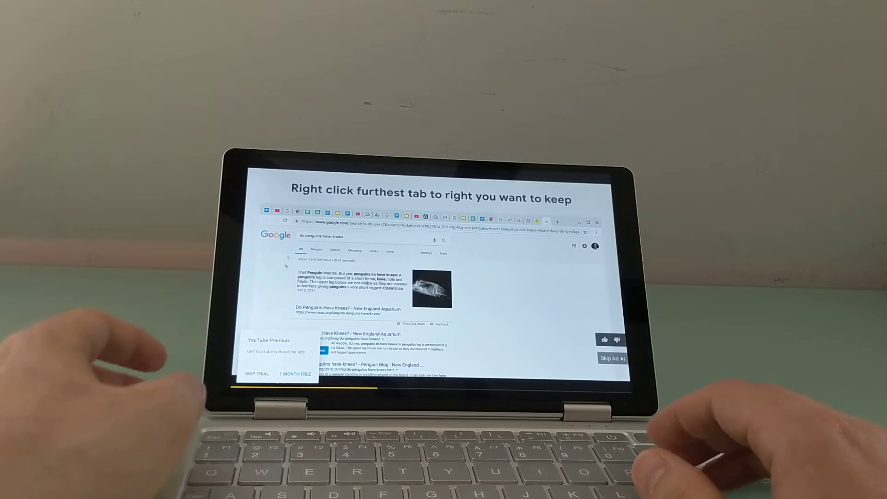
right_click(318, 215)
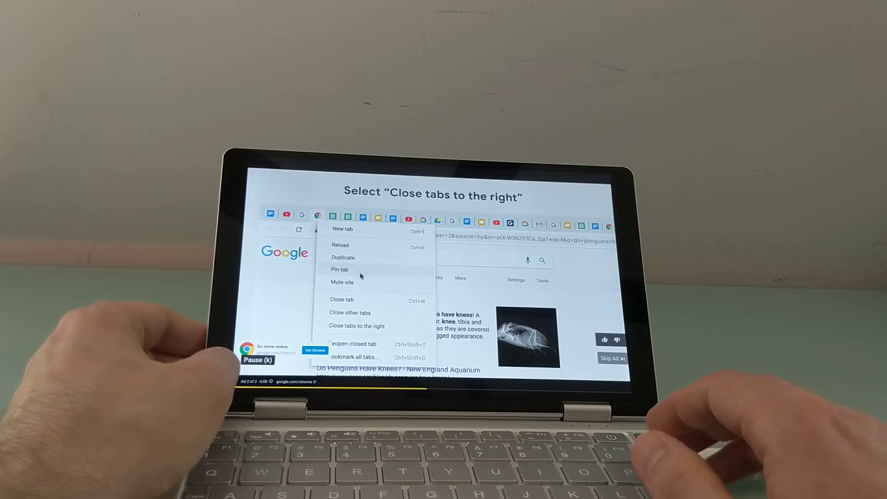
click(356, 325)
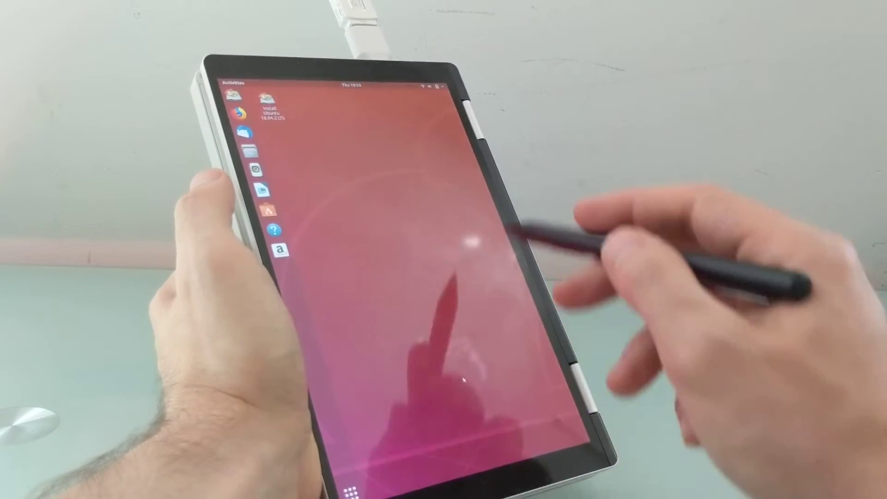
Step: Tap the desktop with the stylus to test pen input in tablet mode
click(446, 83)
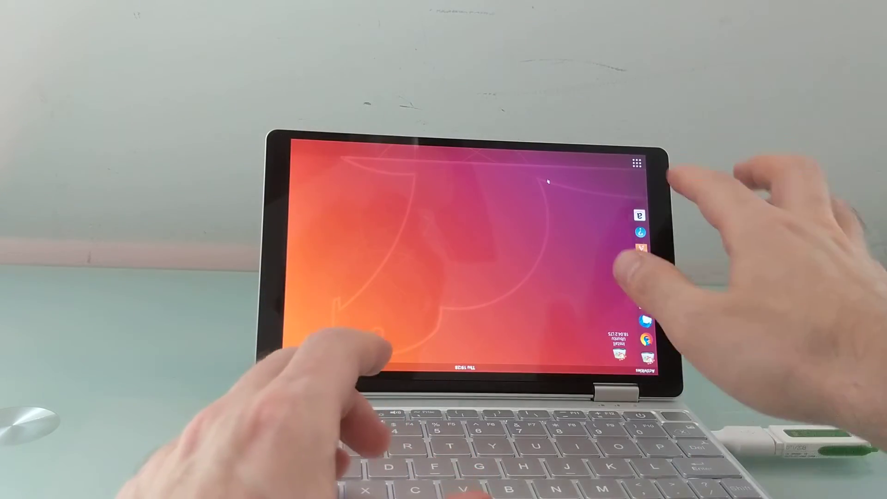
Step: Search Activities for 'terminal' to launch a Terminal window
click(637, 164)
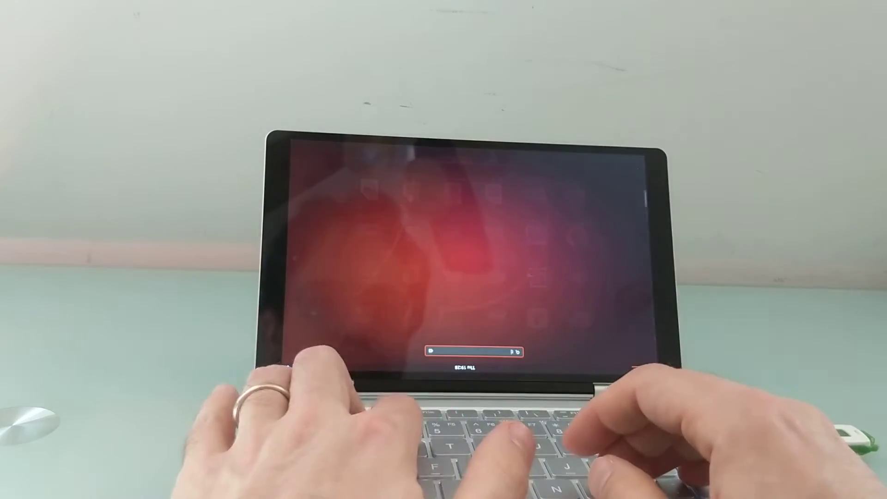
text(terminal)
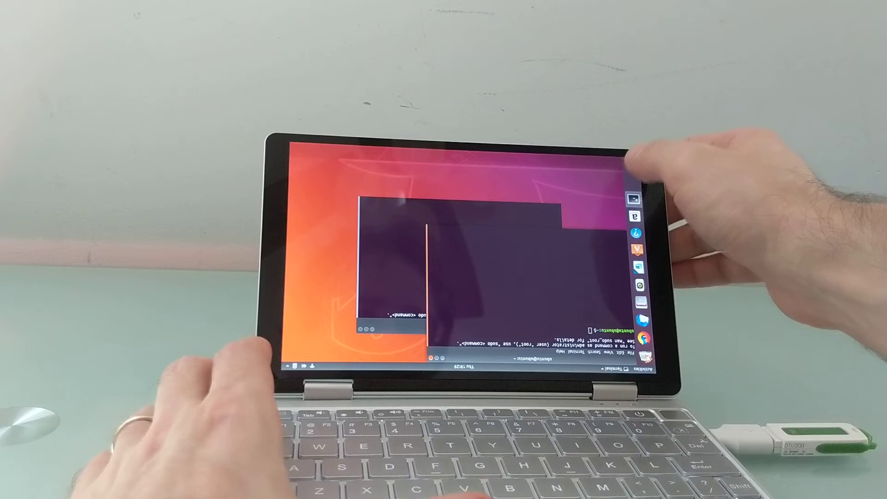
click(632, 164)
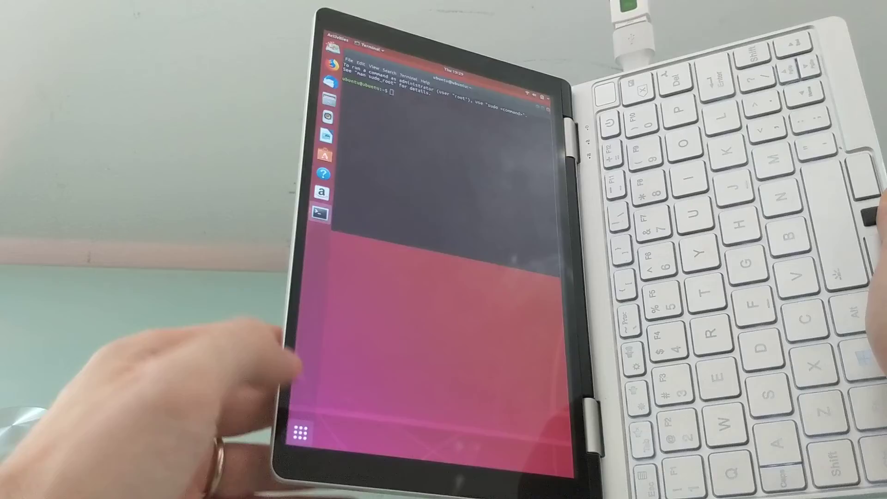
click(300, 431)
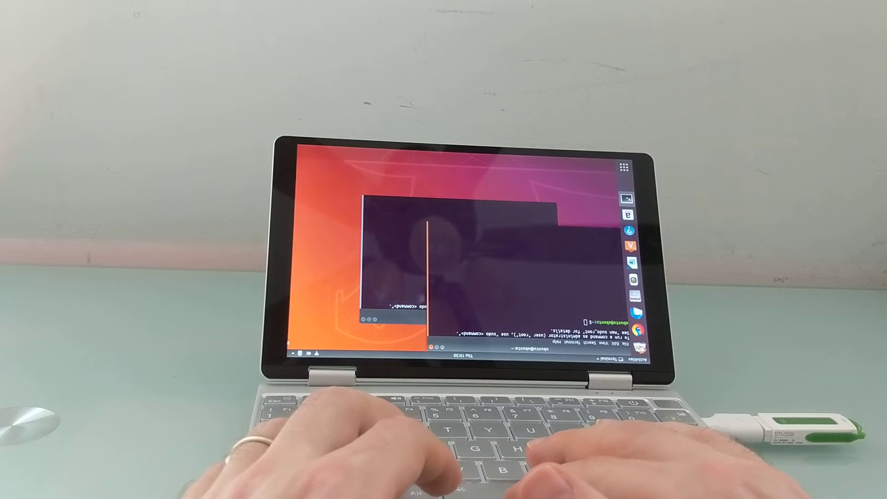
Step: Restart the live session from the system power menu
click(300, 354)
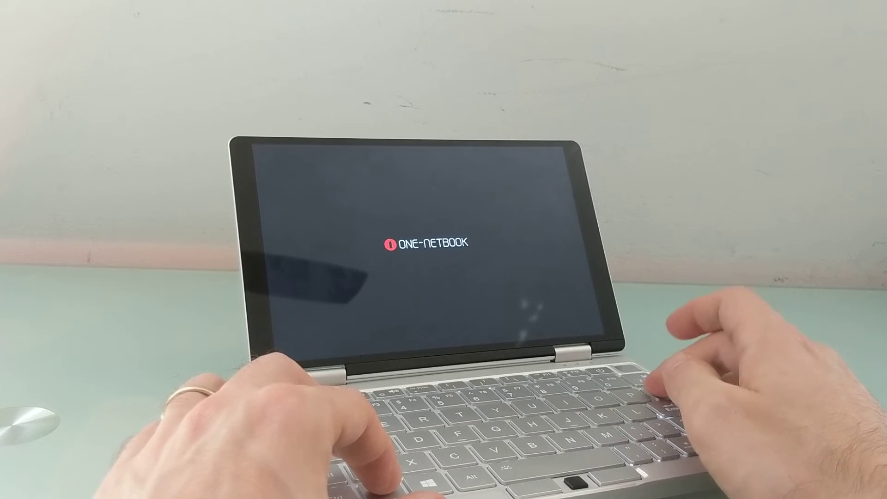
Step: Enter the Aptio BIOS setup with Delete and move from Boot to Save & Exit
key(Delete)
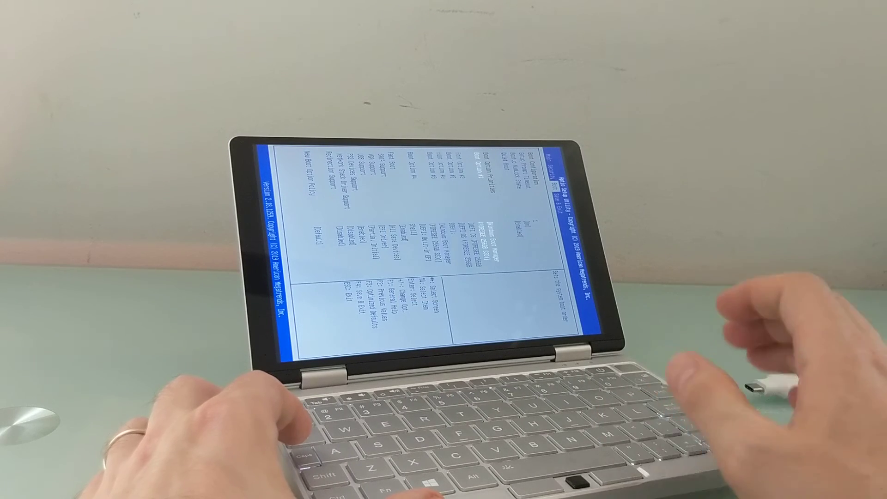
key(right)
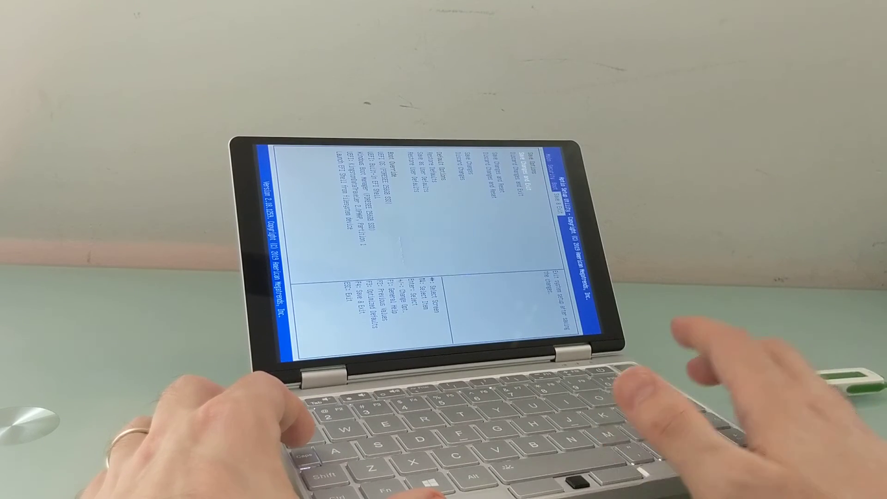